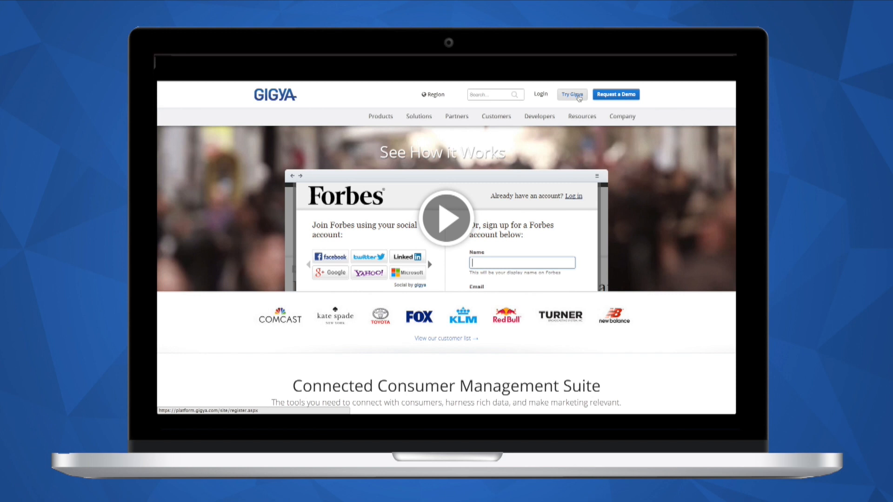
Step: Start a Gigya trial sign-up from the homepage's 'Try Gigya' button
left_click(571, 94)
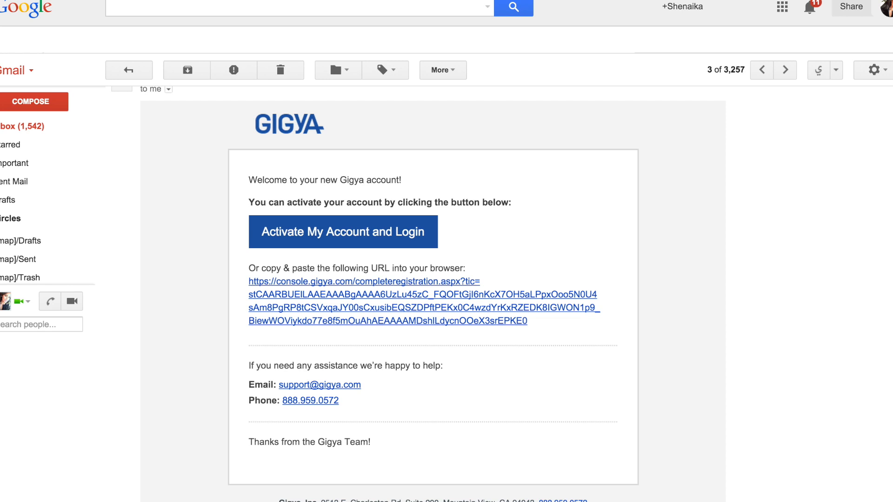
Step: Activate the account, verify it with a phone code and reach the sites dashboard
left_click(342, 232)
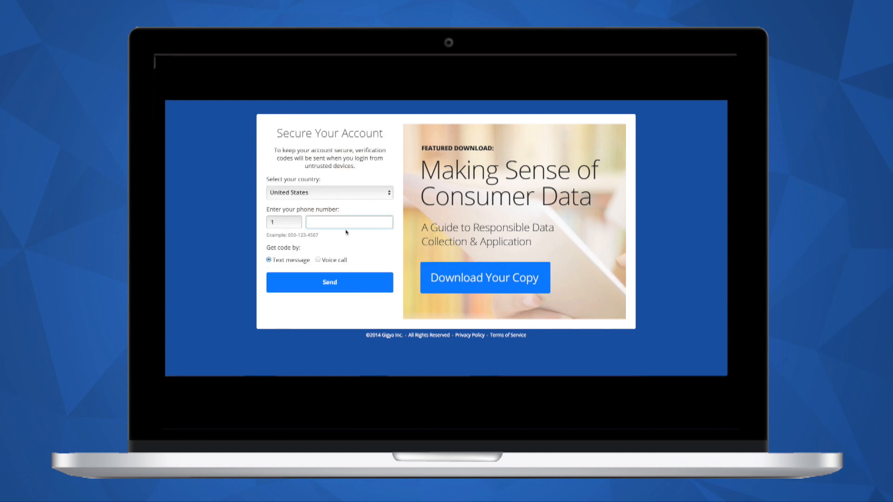
left_click(329, 281)
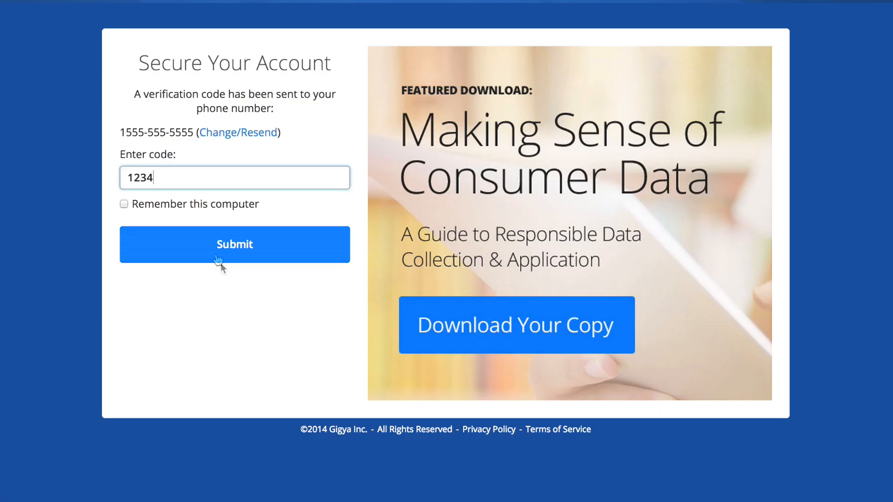
left_click(234, 244)
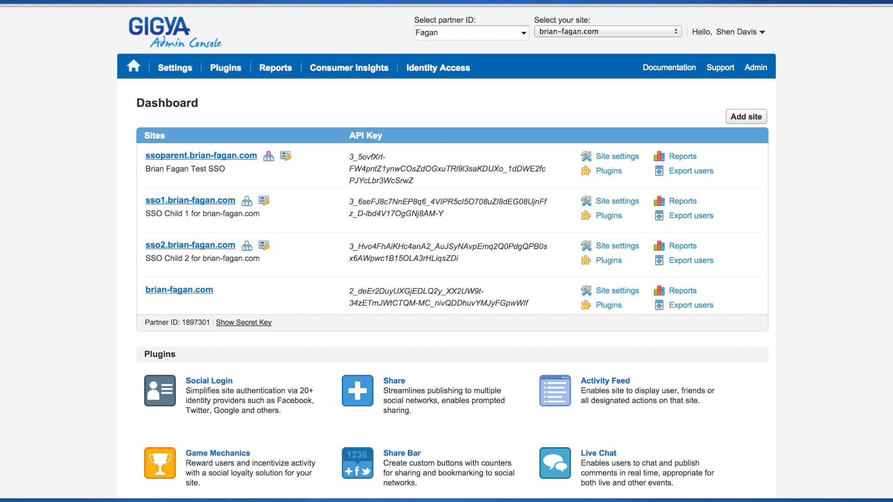
mouse_move(180, 75)
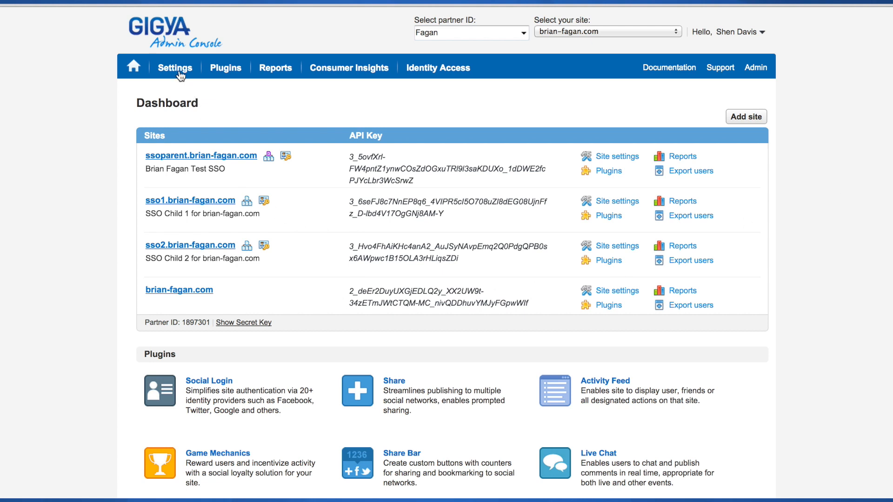
Step: Show the Site Settings for brian-fagan.com with its approved URLs and CNAME redirect
left_click(175, 67)
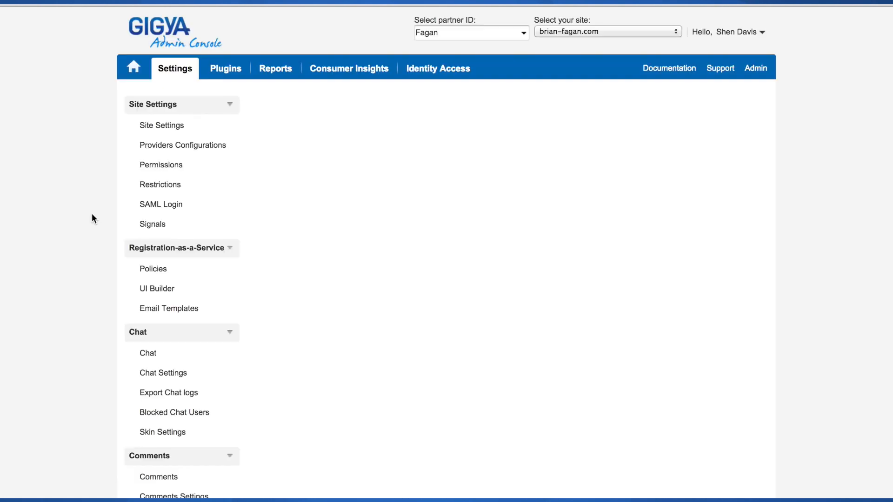
left_click(161, 126)
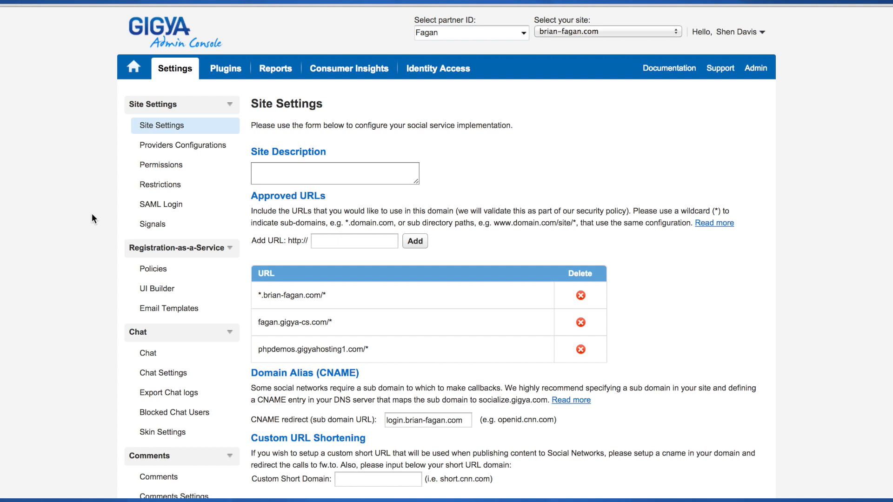
mouse_move(226, 78)
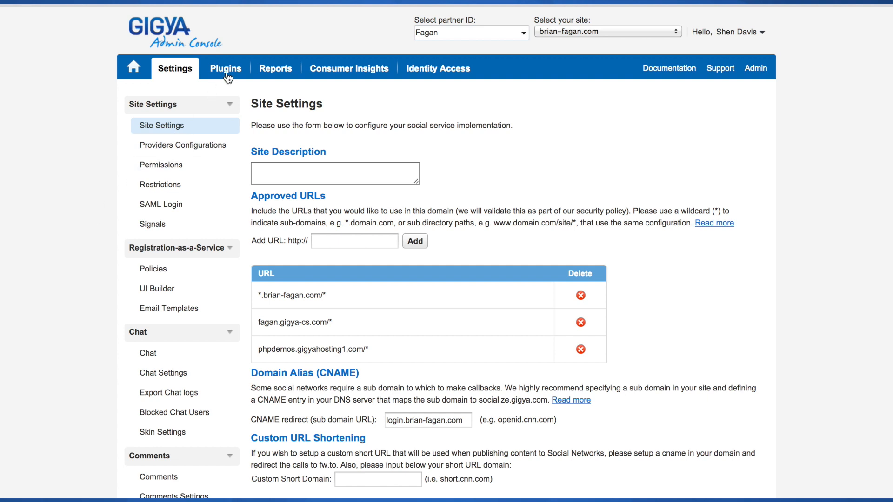
Step: Review the Login plugin's design options, networks and embed code, then move to Consumer Insights
left_click(225, 68)
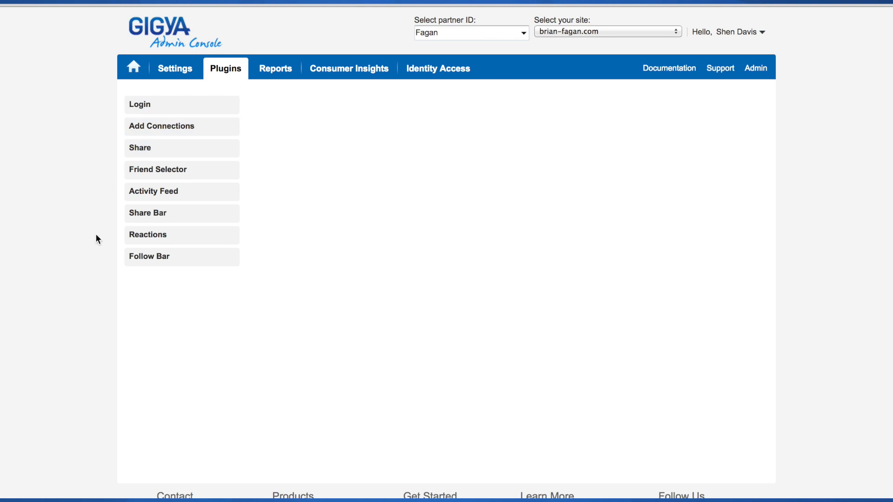
left_click(140, 104)
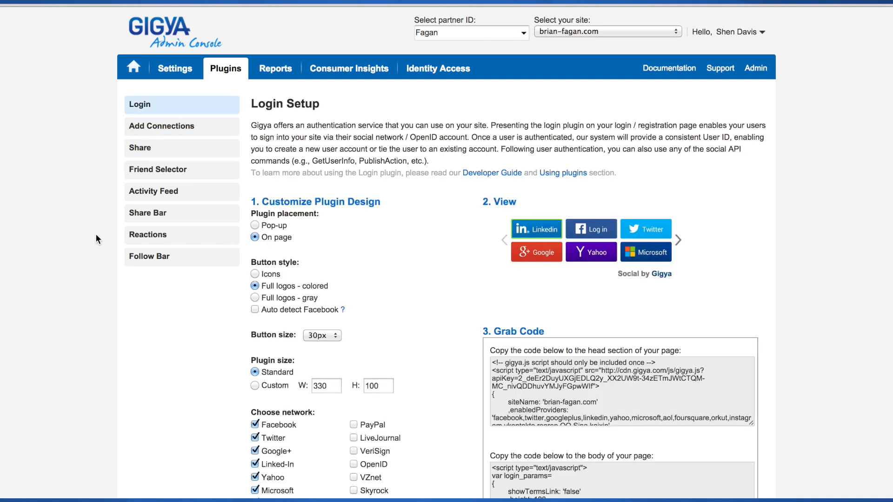
scroll("down", 3)
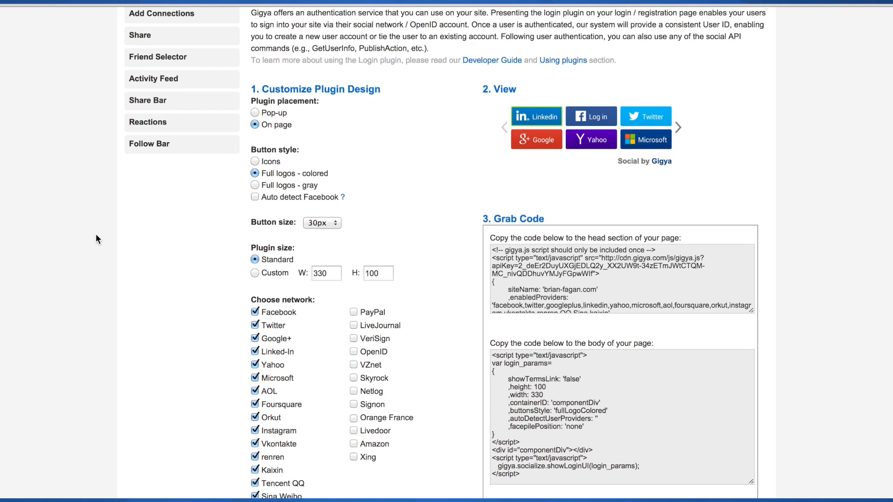
scroll("down", 3)
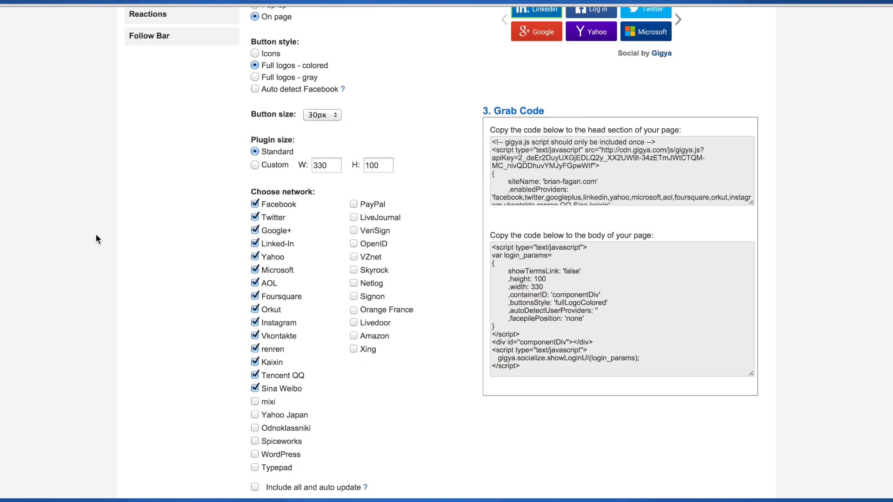
scroll("down", 3)
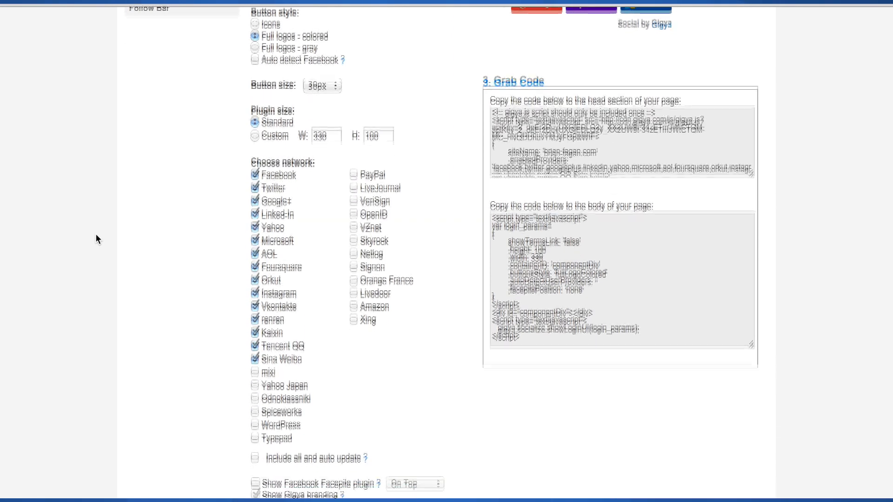
scroll("down", 3)
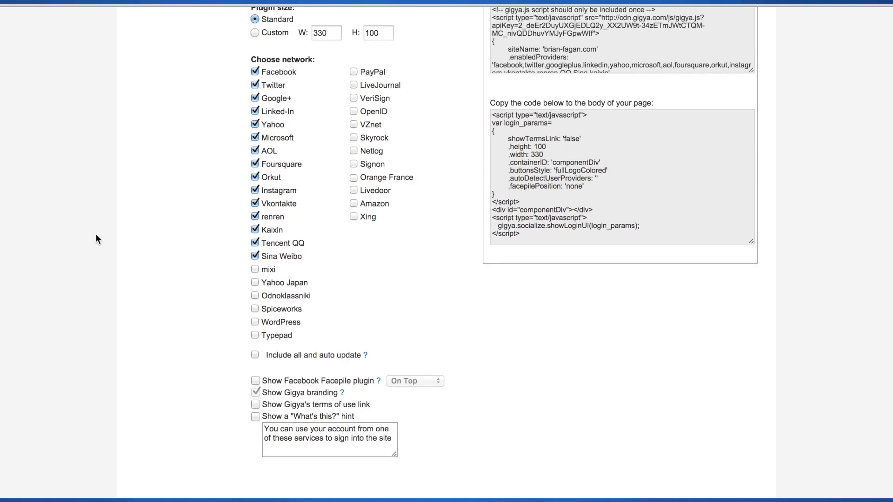
scroll("up", 3)
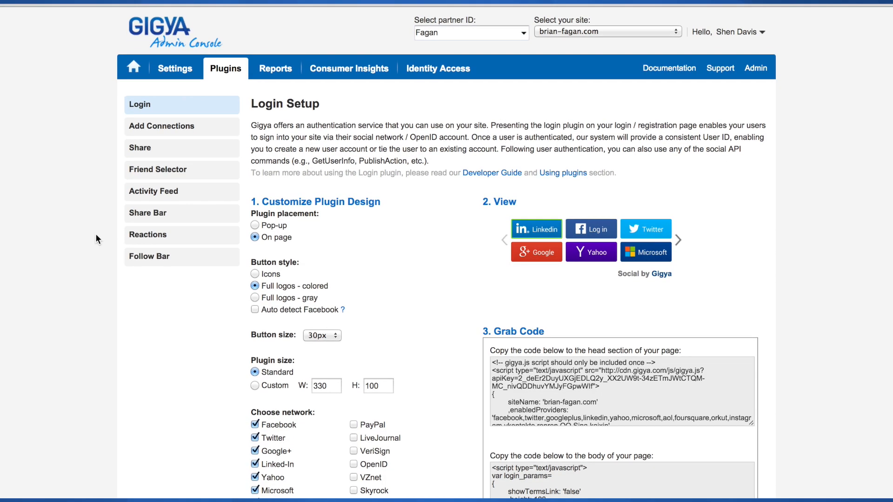
left_click(275, 68)
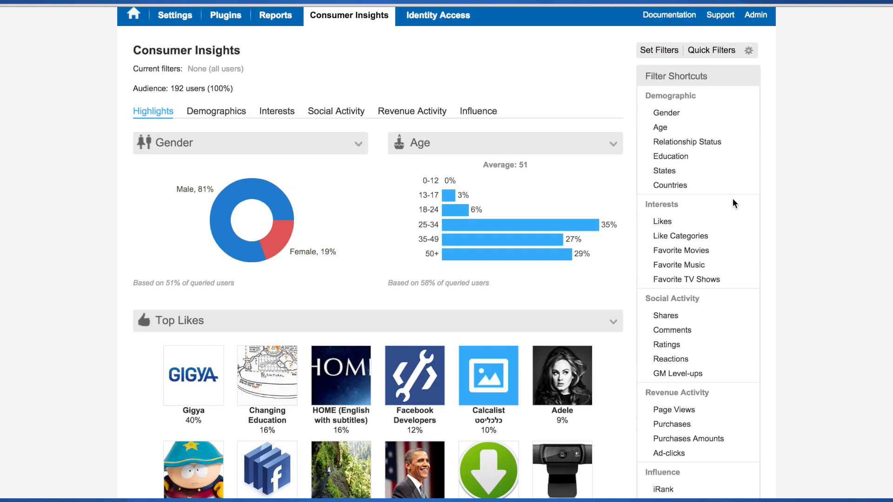
Step: Browse the audience gender, age and top-likes charts, then go to the developer documentation
scroll("down", 3)
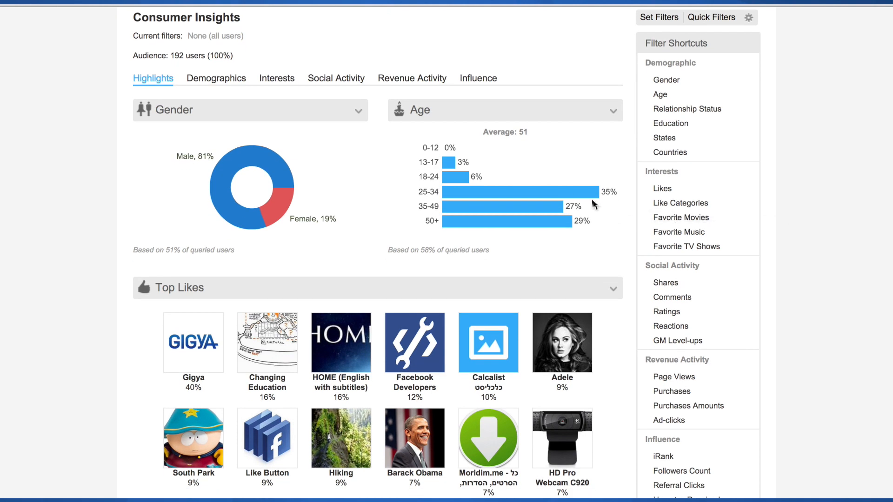
mouse_move(558, 212)
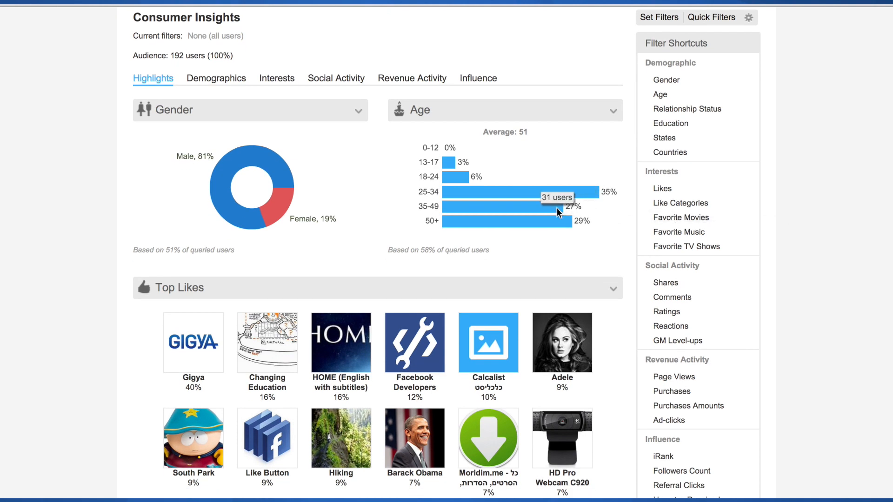
mouse_move(555, 222)
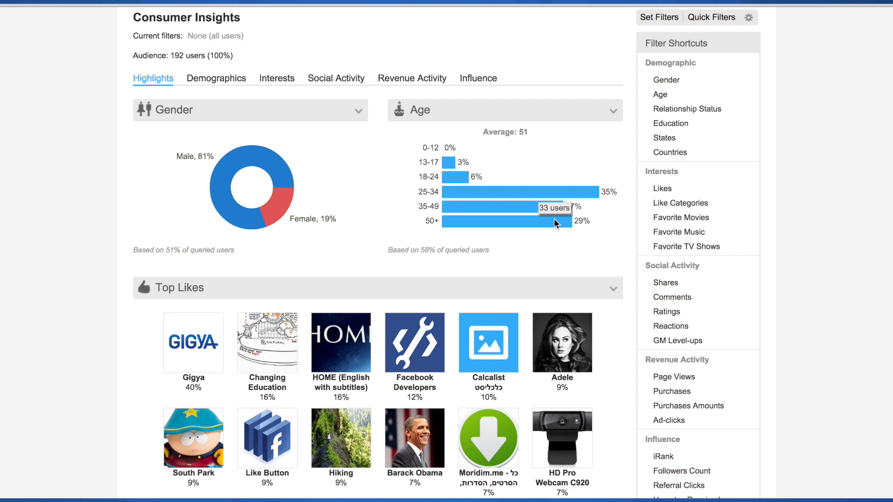
mouse_move(592, 273)
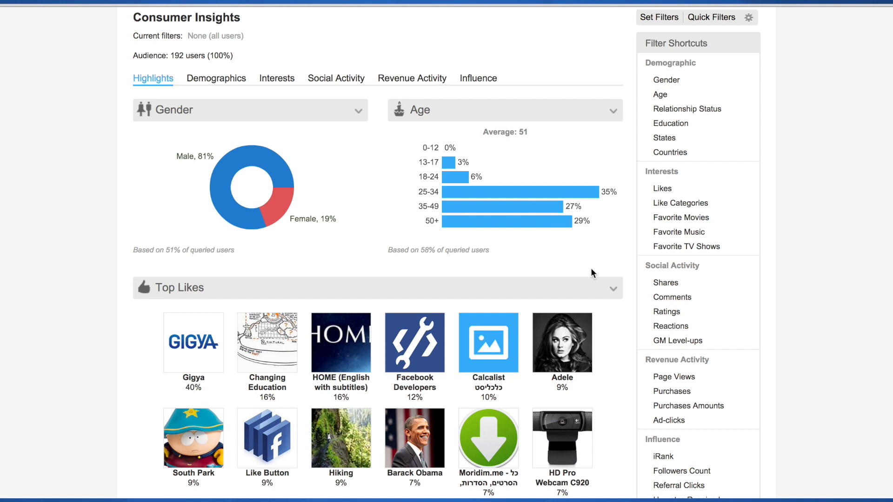
scroll("up", 3)
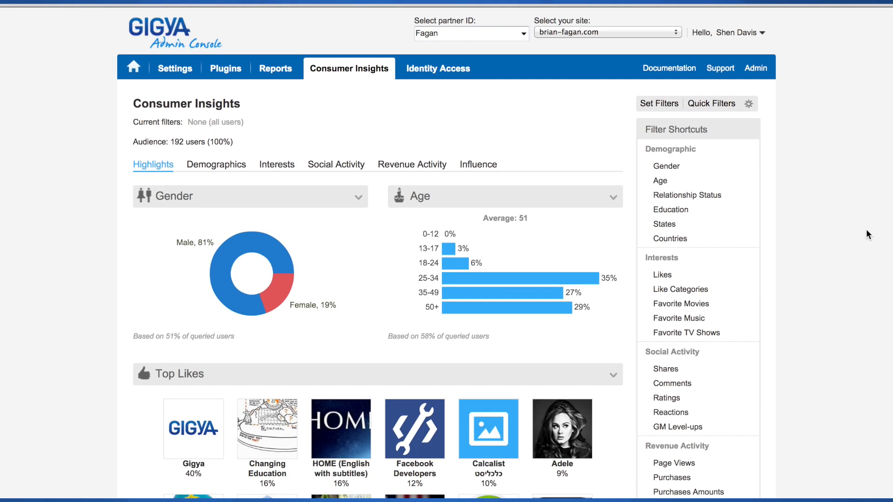
left_click(740, 31)
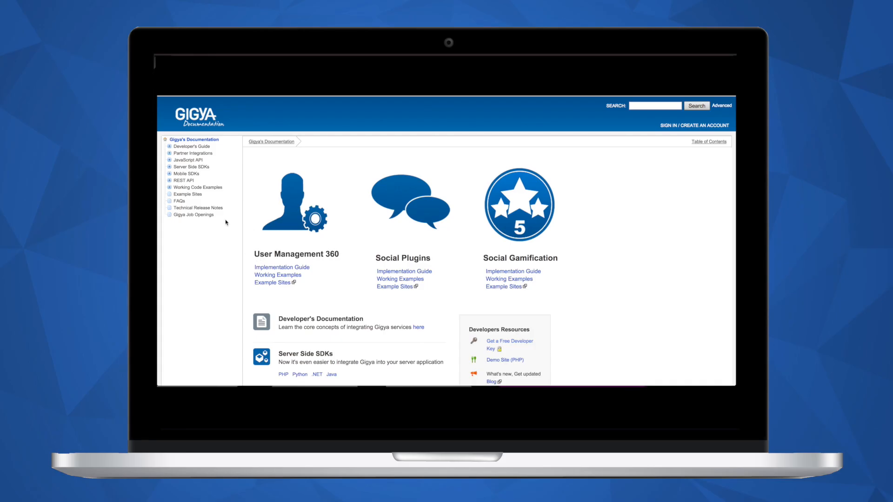
Step: Read the Developer's Guide overview of Social Login, Registration-as-a-Service and Identity Storage
left_click(192, 146)
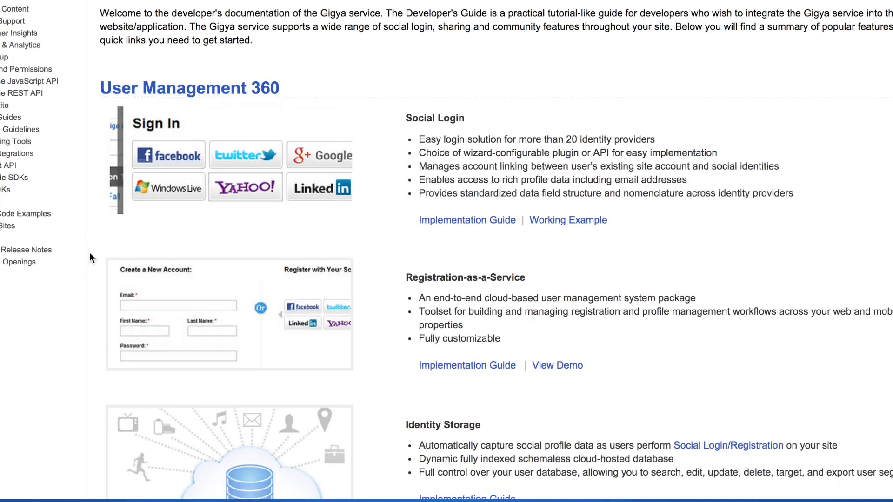
scroll("down", 3)
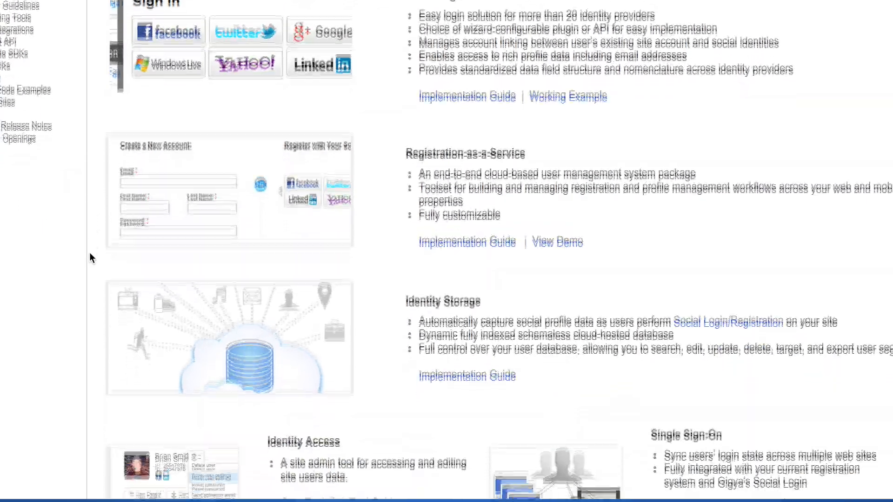
scroll("down", 3)
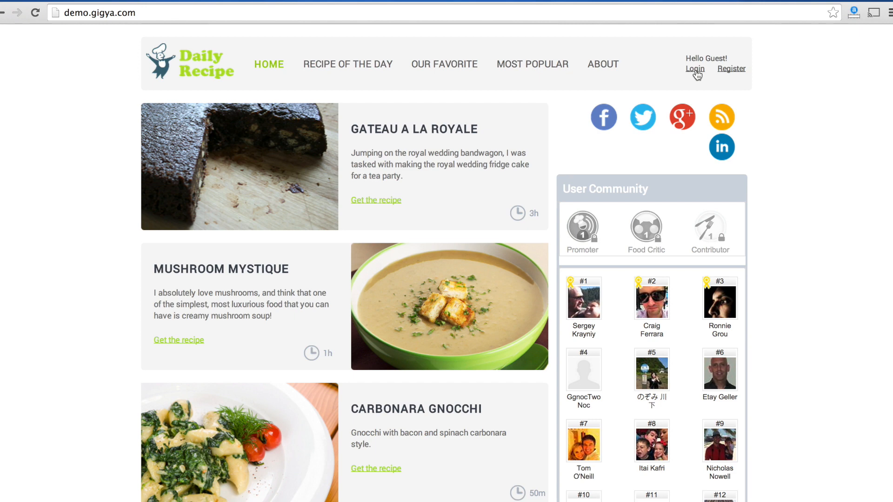
Step: Sign in to the Daily Recipe demo and draft a 'Yay!' post sharing the Prep Cook level
left_click(694, 68)
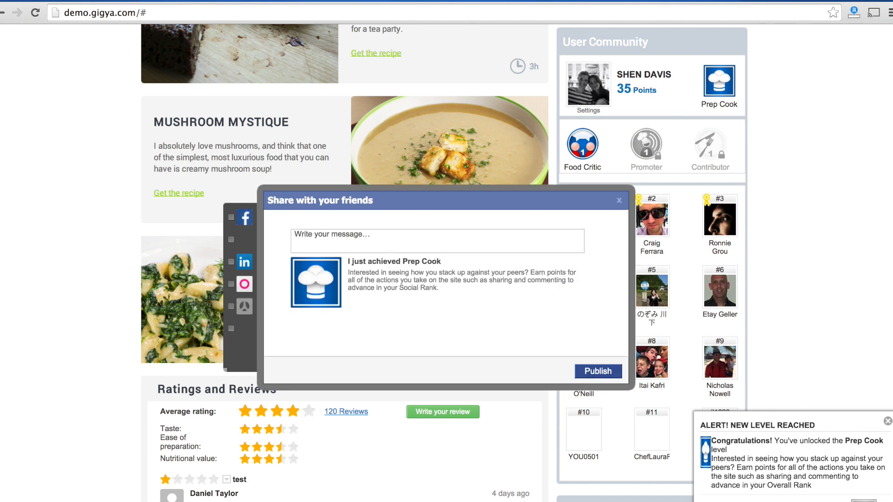
type("Yay!")
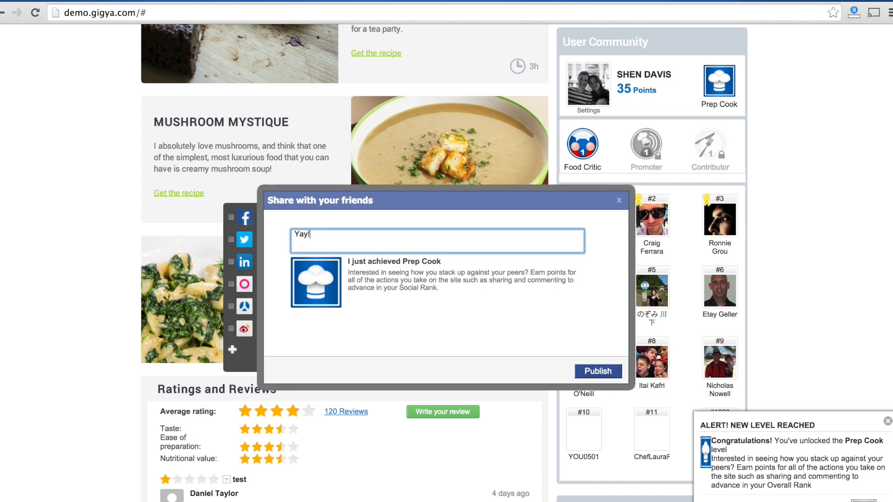